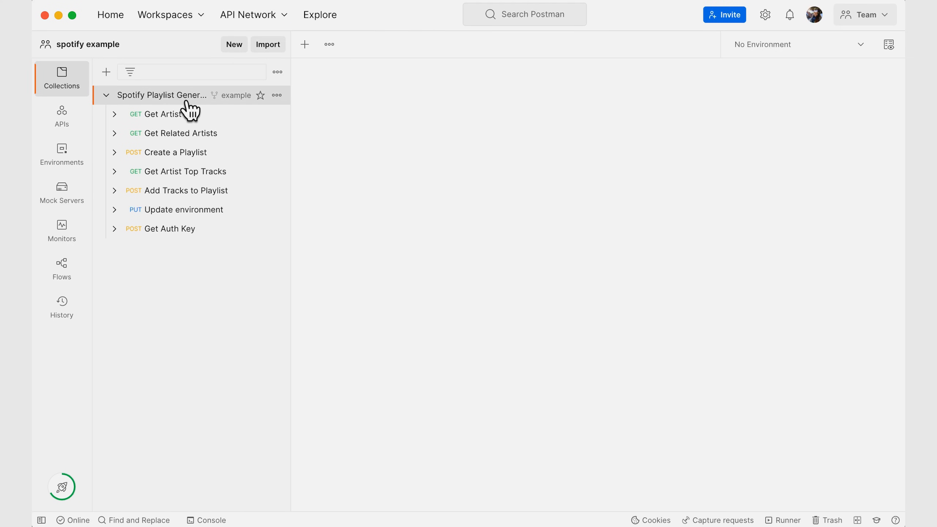
Show the Spotify Playlist Generator collection's OAuth 2.0 authorization with its expired token.
click(161, 96)
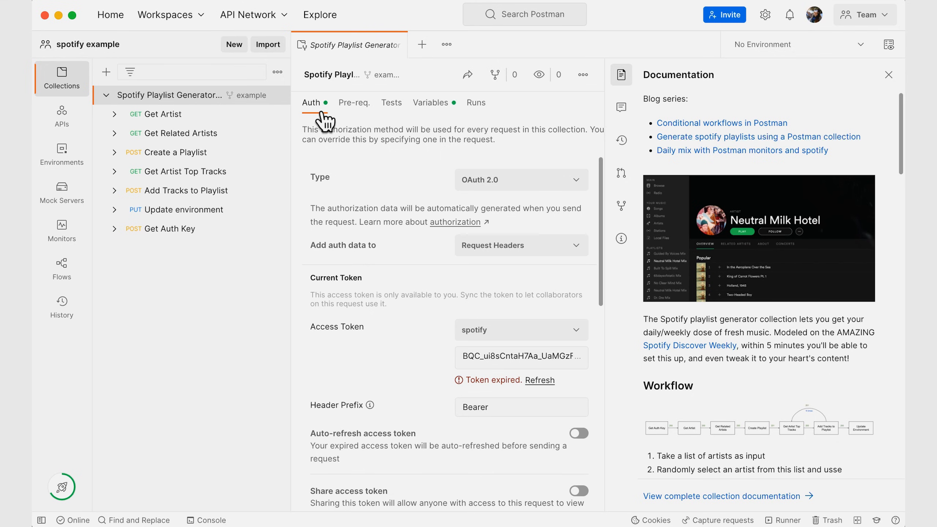
mouse_move(324, 123)
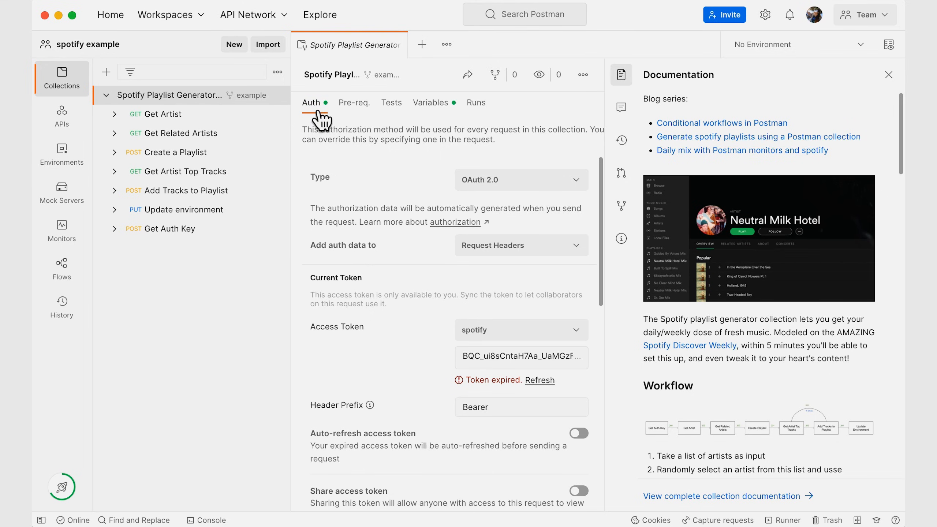
mouse_move(391, 126)
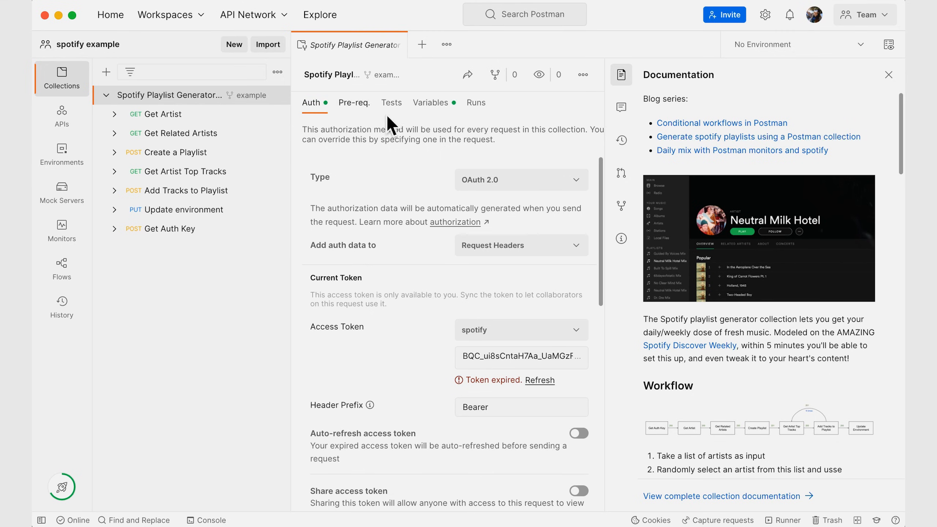
mouse_move(498, 200)
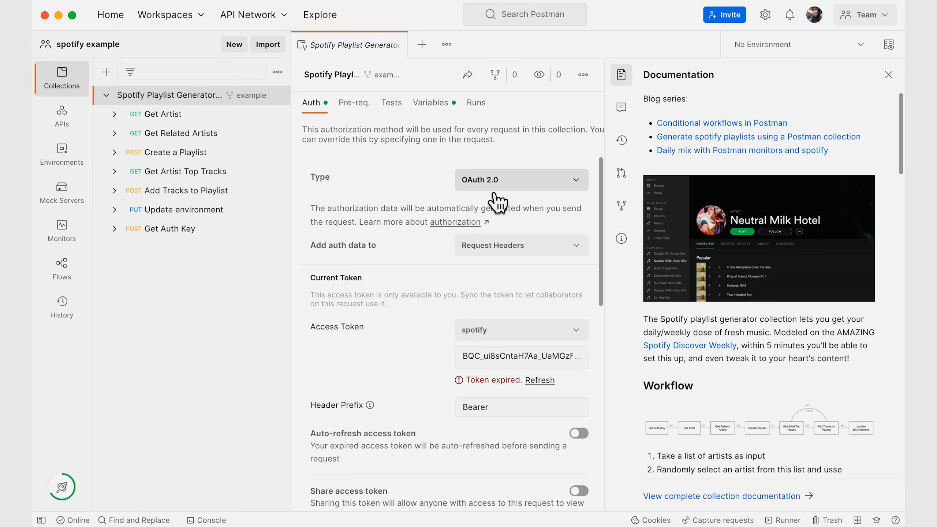
mouse_move(491, 213)
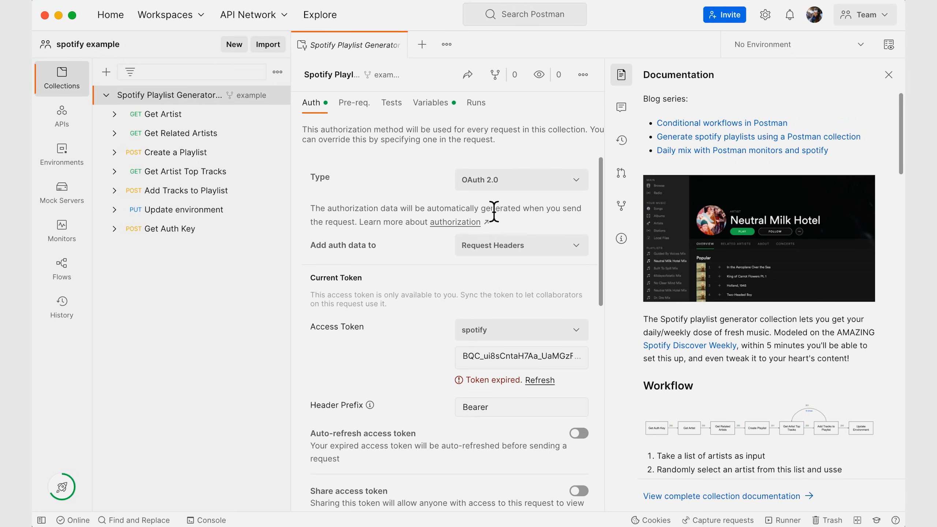
mouse_move(511, 262)
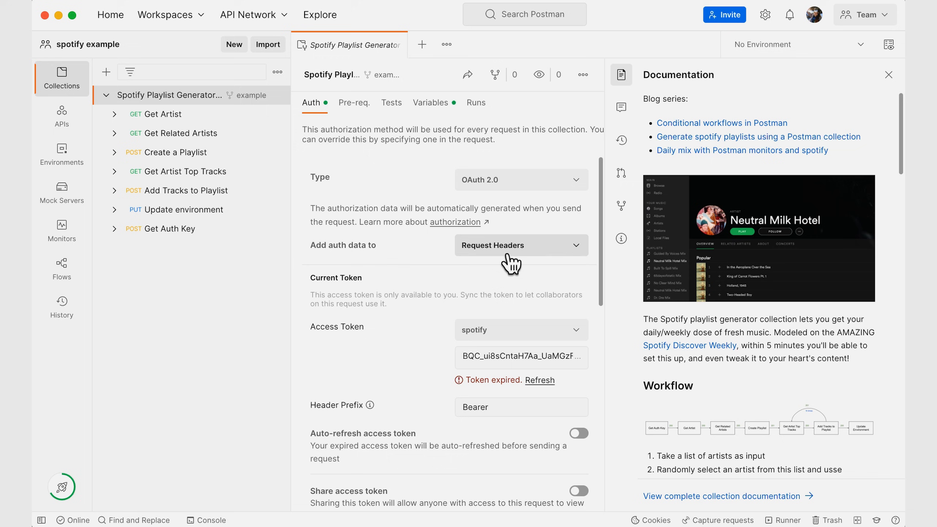
scroll(down, 3)
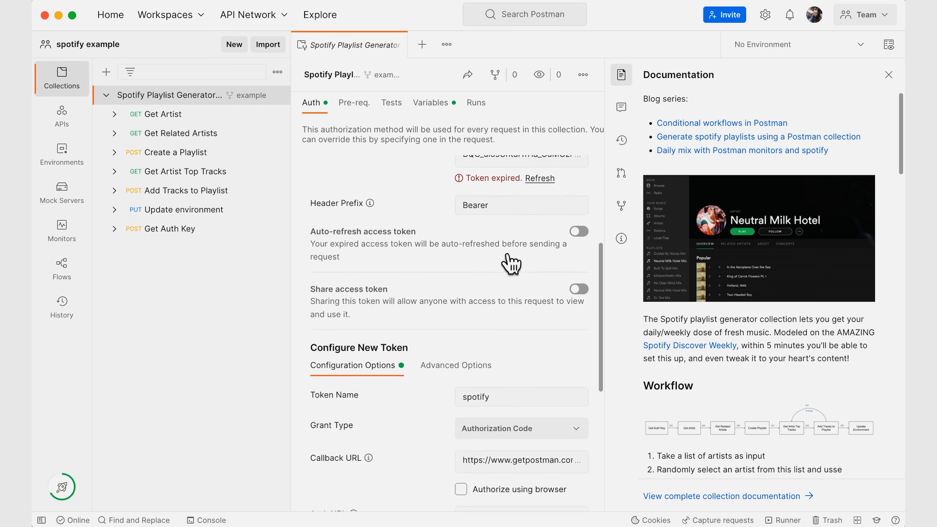
scroll(down, 3)
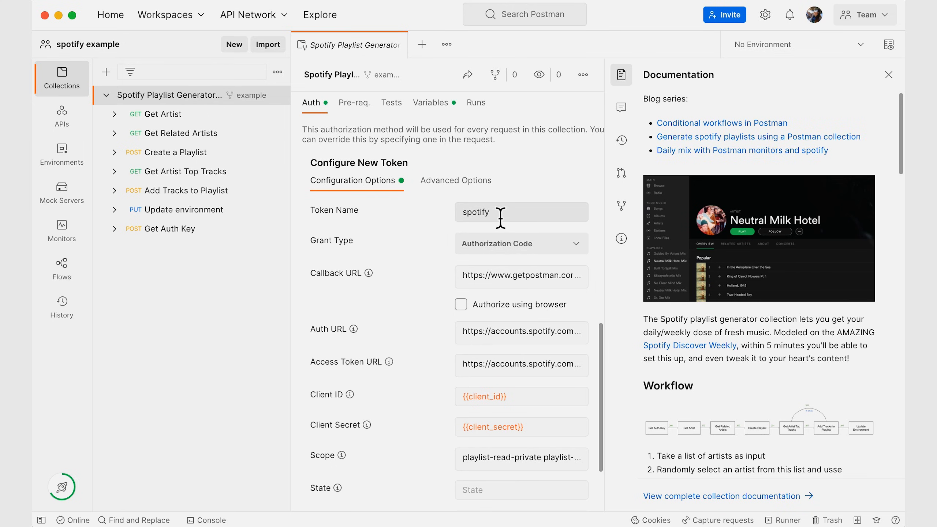
mouse_move(560, 260)
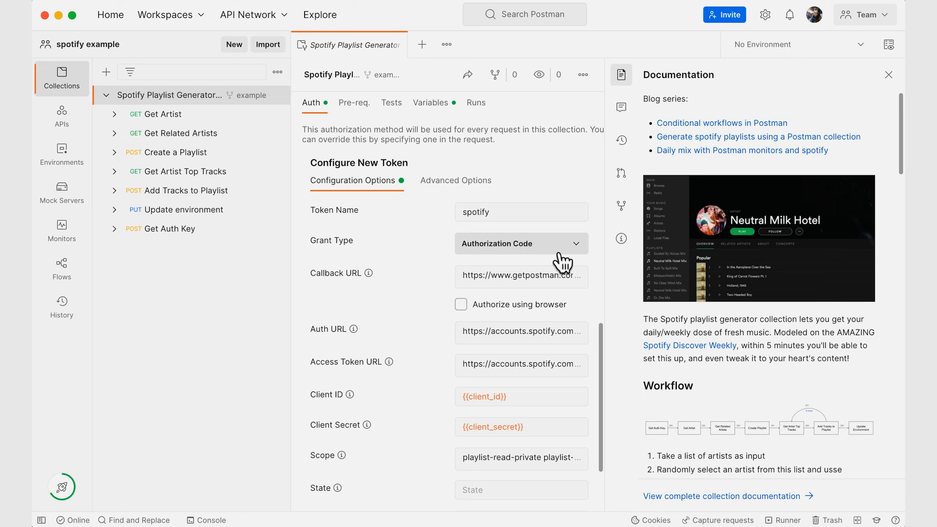
mouse_move(445, 296)
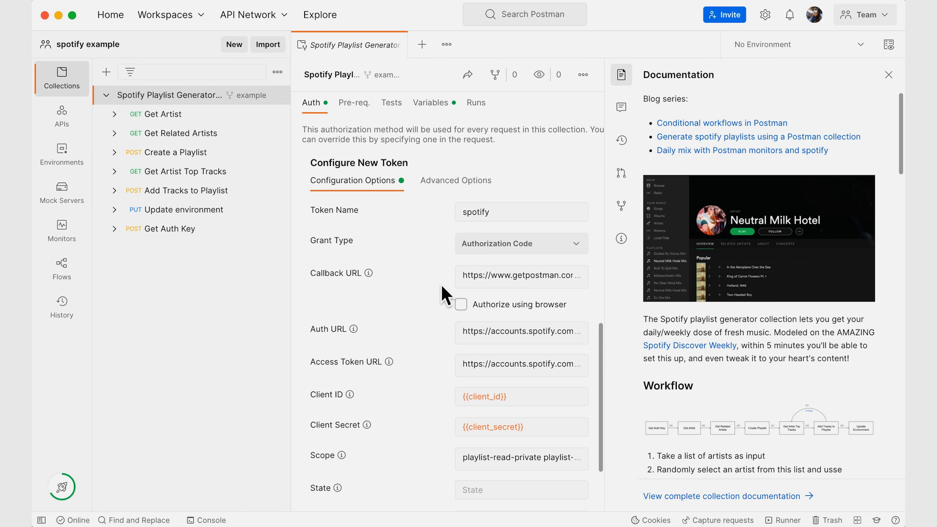
scroll(down, 3)
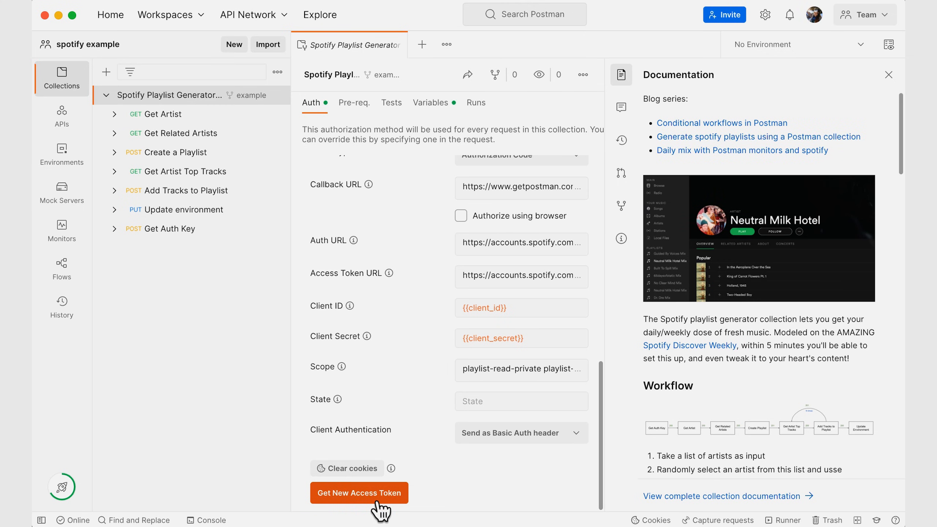
click(359, 493)
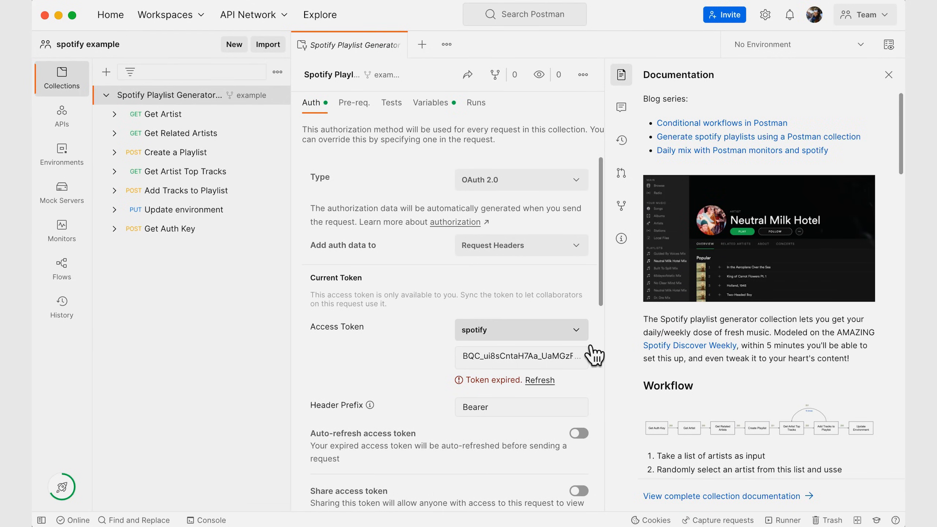
click(519, 329)
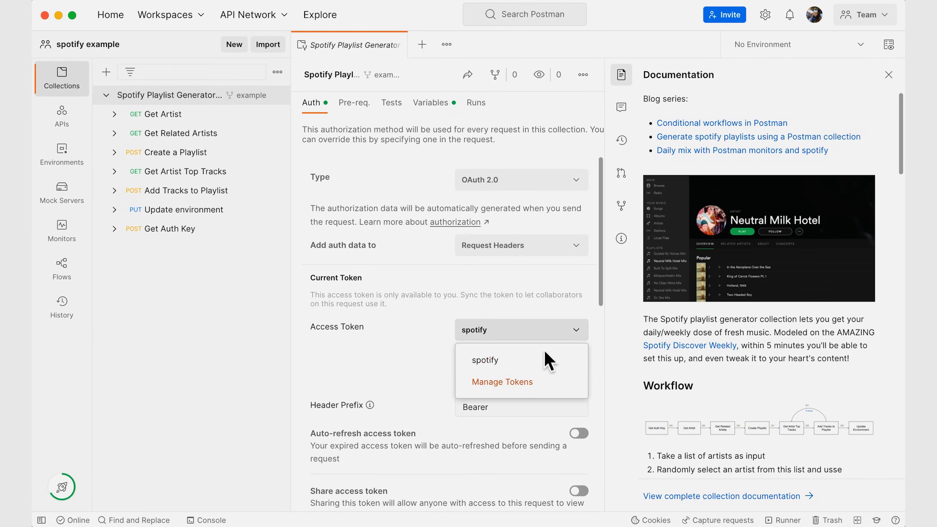
click(485, 360)
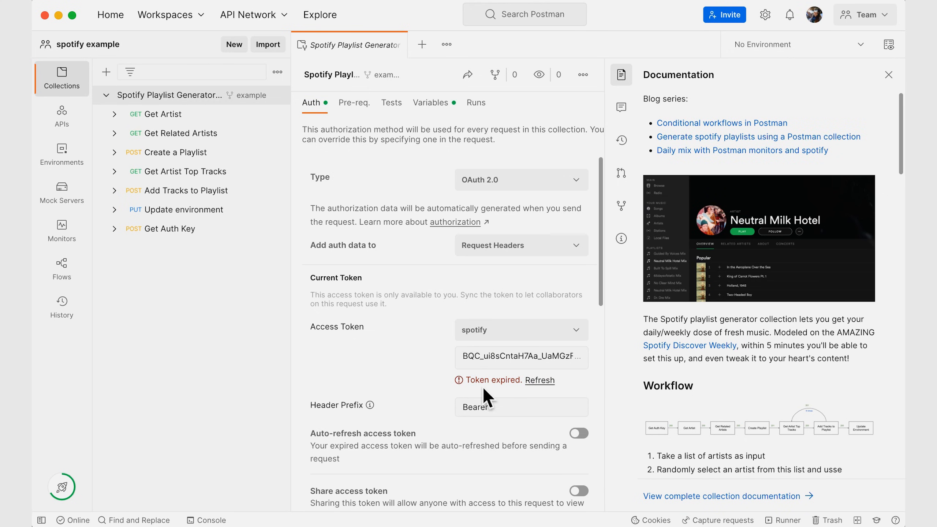
mouse_move(508, 404)
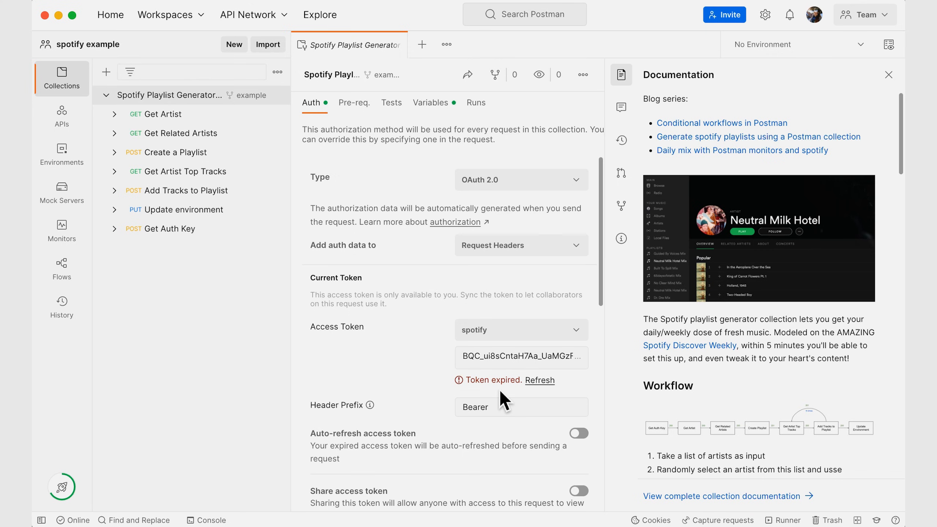
mouse_move(501, 406)
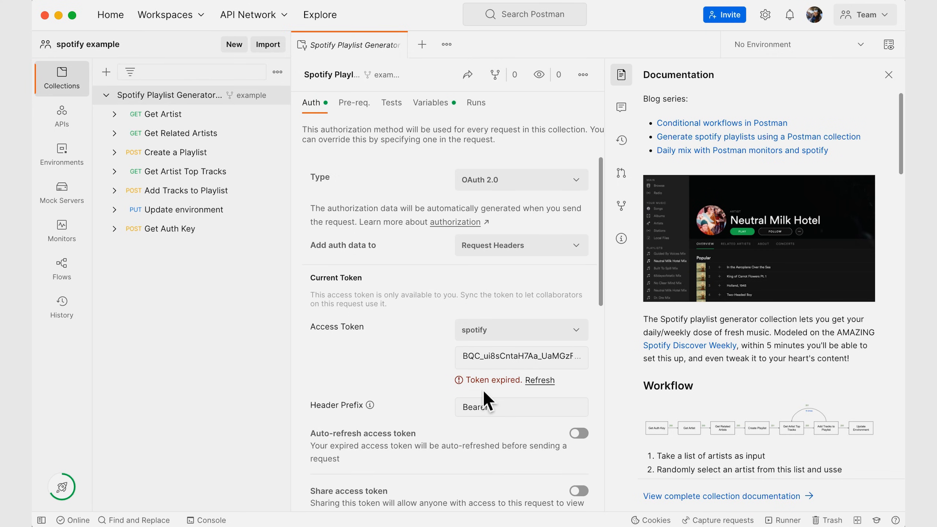
mouse_move(502, 404)
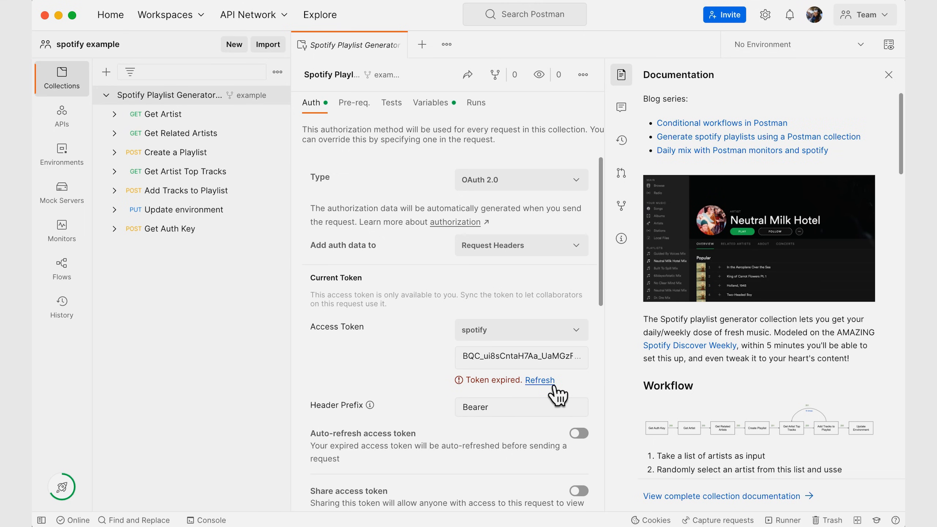
scroll(down, 3)
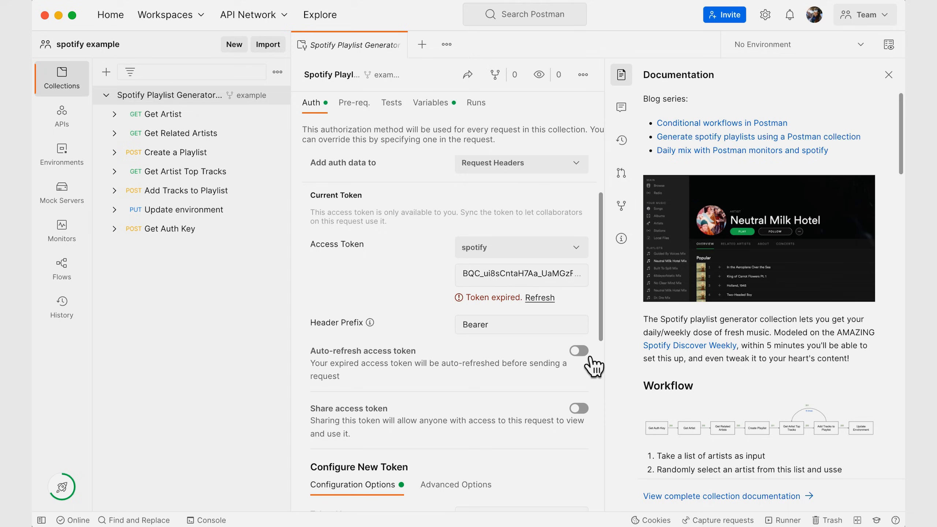
mouse_move(565, 389)
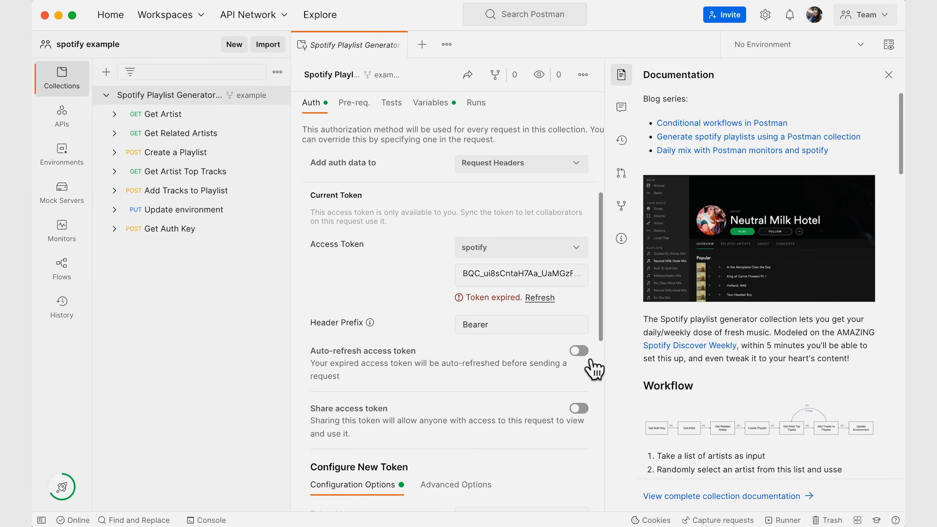
mouse_move(578, 386)
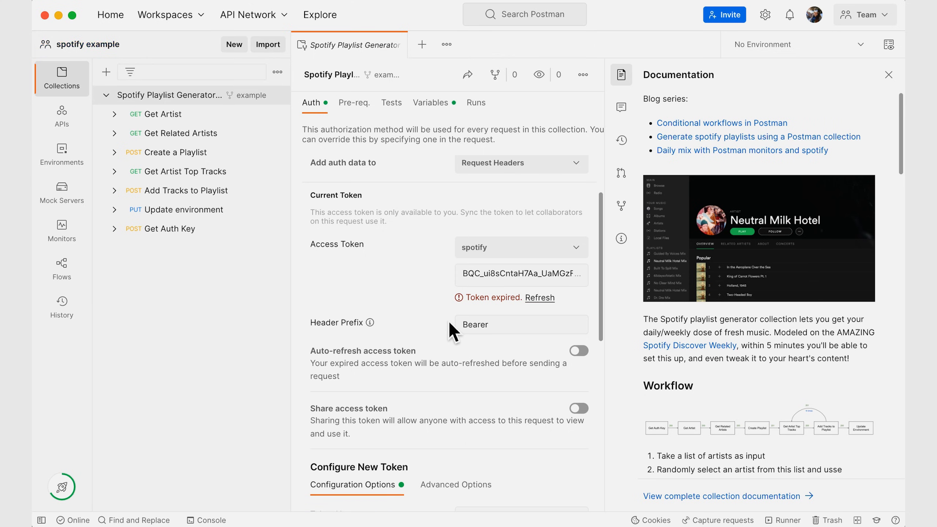
mouse_move(598, 425)
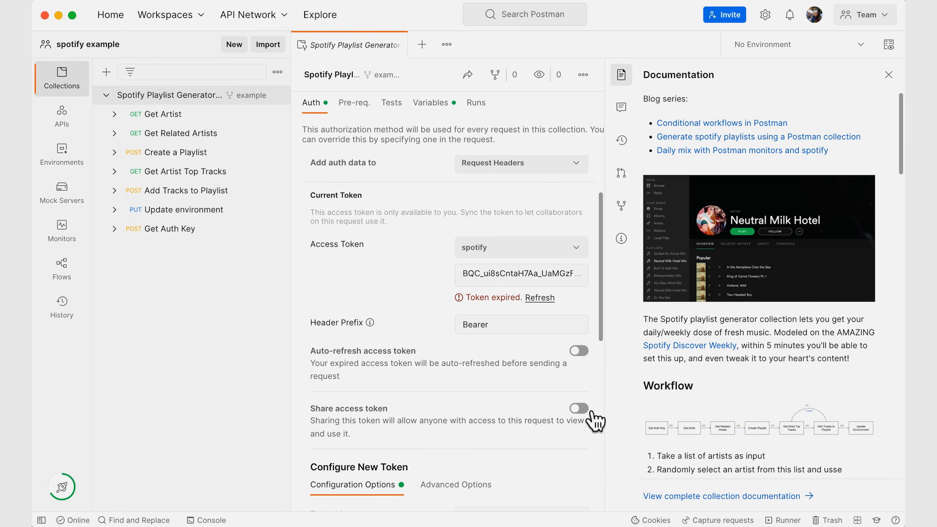
mouse_move(594, 393)
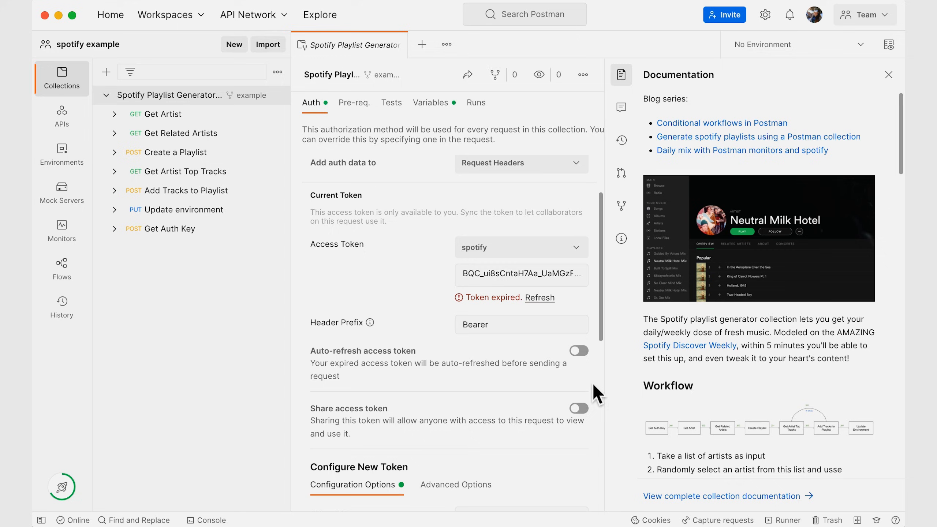
mouse_move(597, 425)
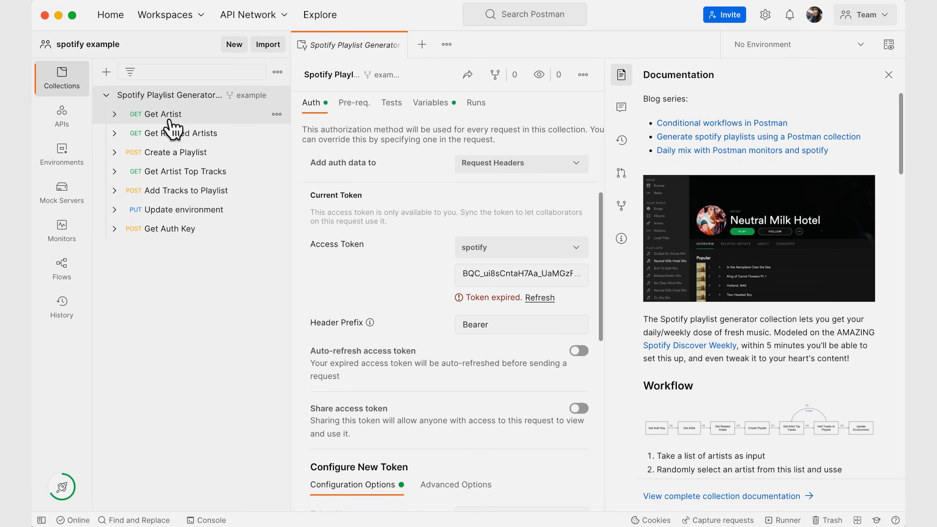
View the Get Artist request's headers with the inherited Bearer Authorization token.
click(165, 114)
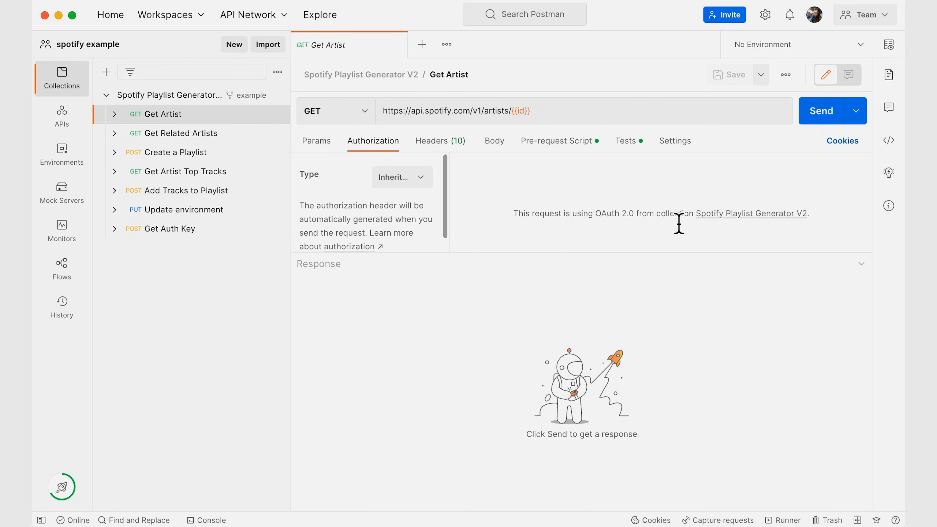
mouse_move(639, 224)
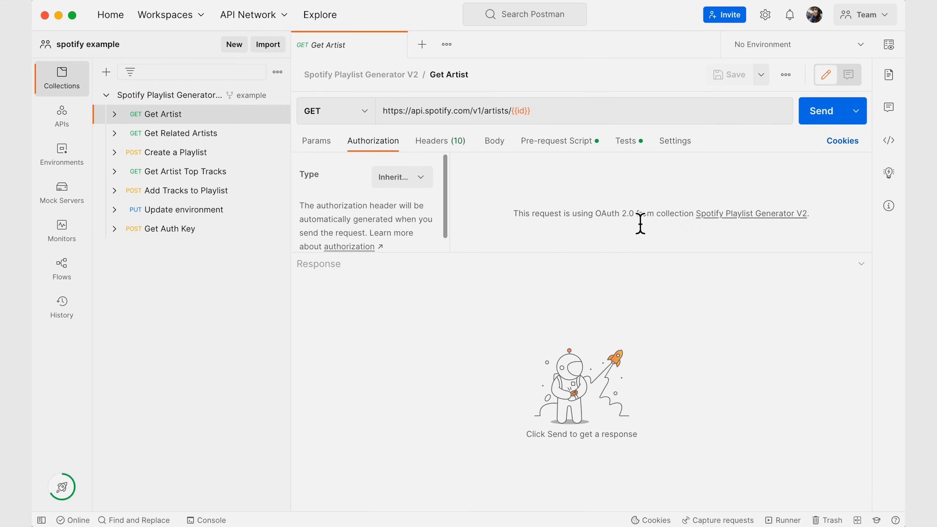
mouse_move(440, 149)
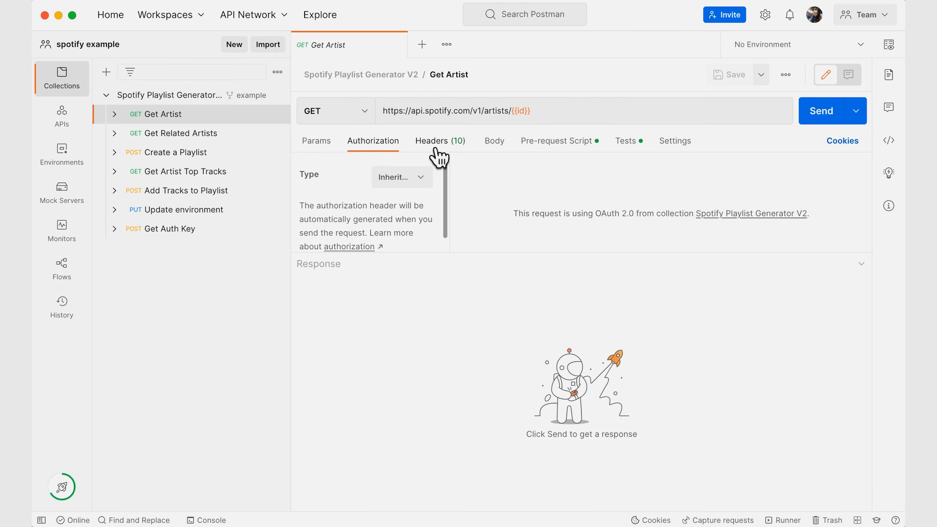
click(431, 140)
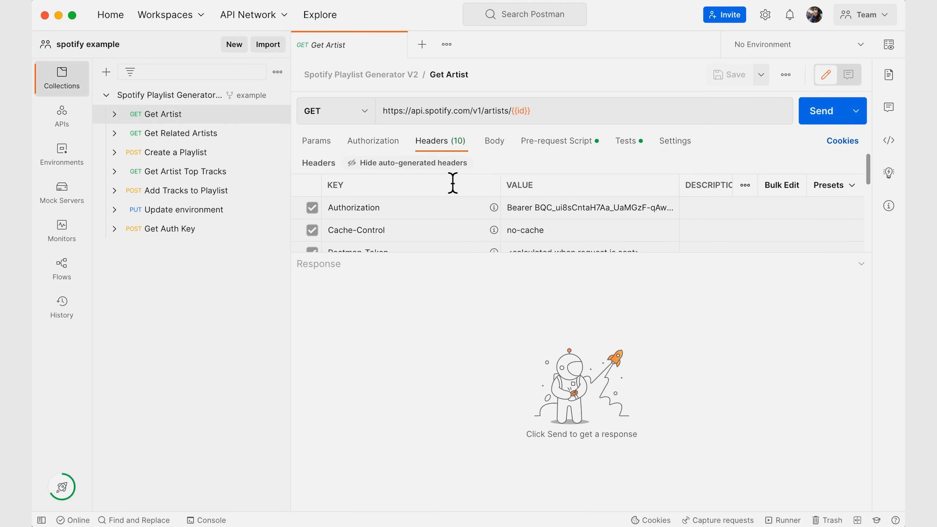
mouse_move(340, 206)
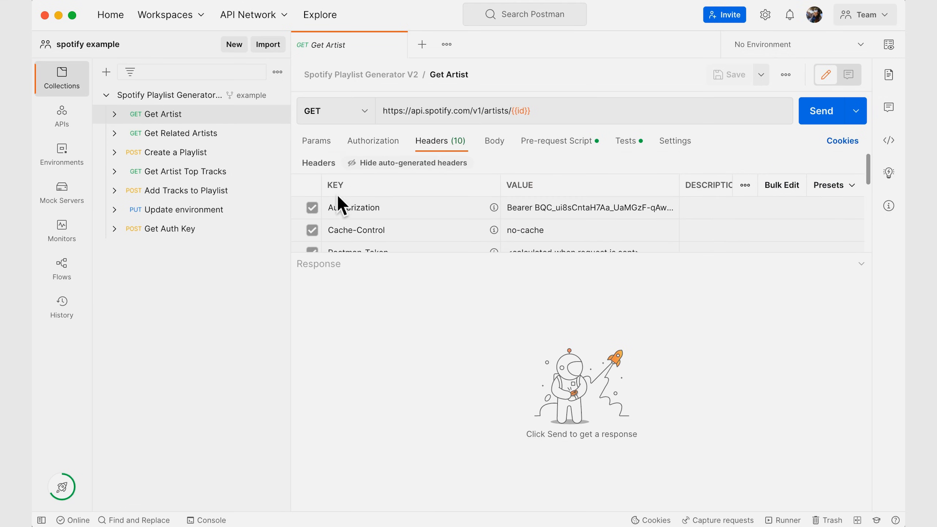
mouse_move(518, 207)
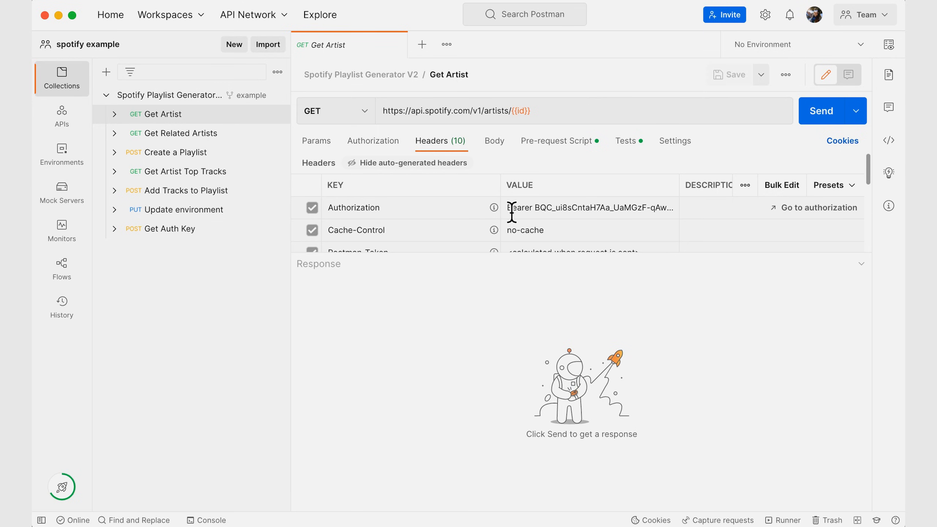
mouse_move(541, 219)
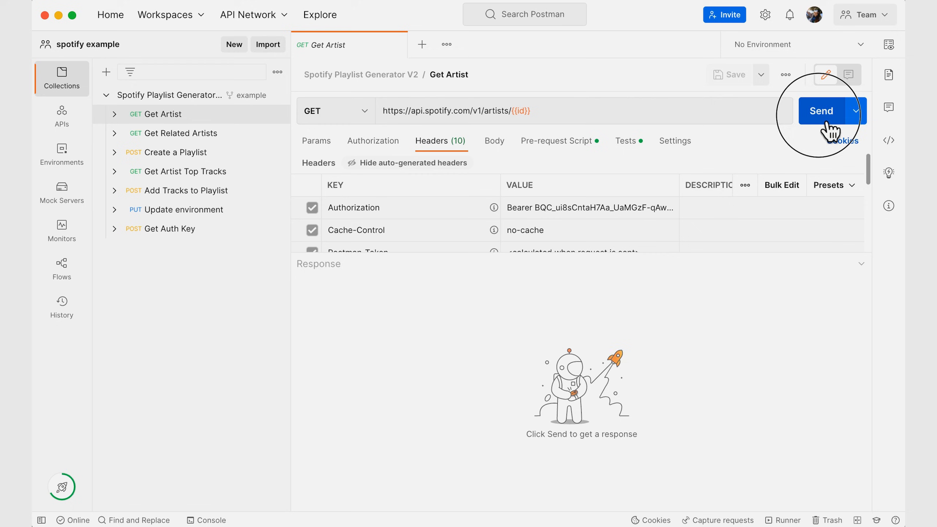
Send Get Artist and get a 401 Unauthorized 'access token expired' response.
click(820, 110)
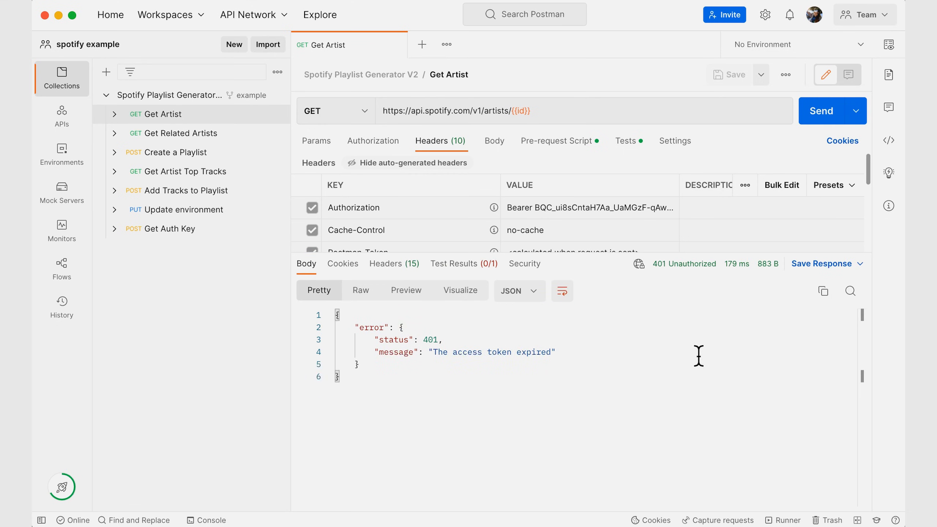
mouse_move(434, 403)
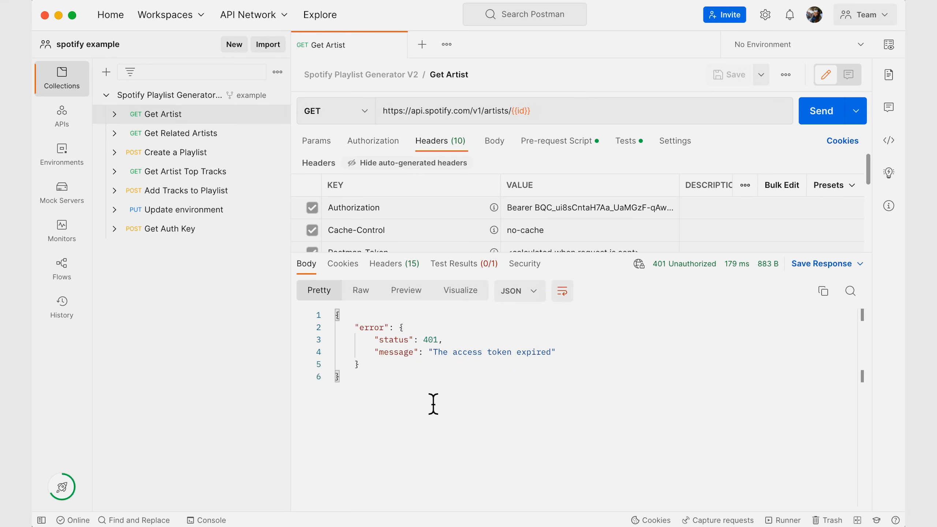
mouse_move(549, 386)
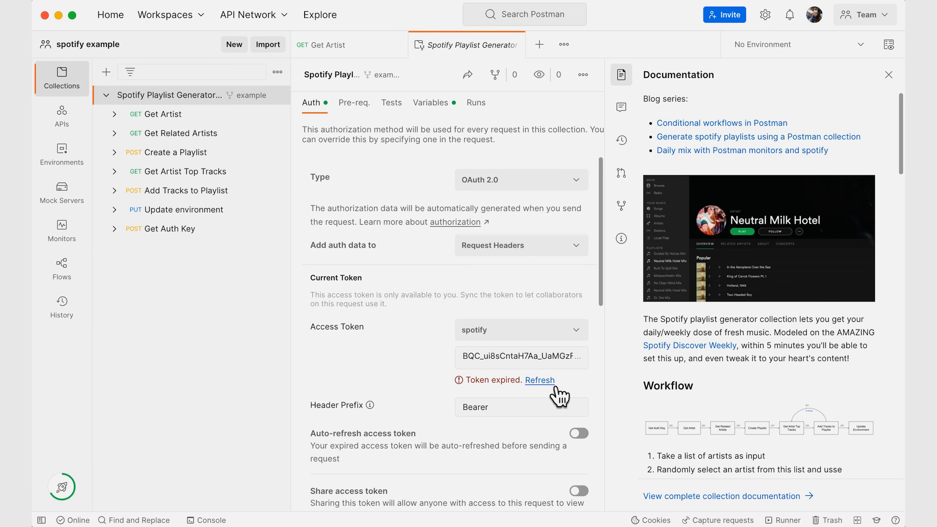
mouse_move(563, 384)
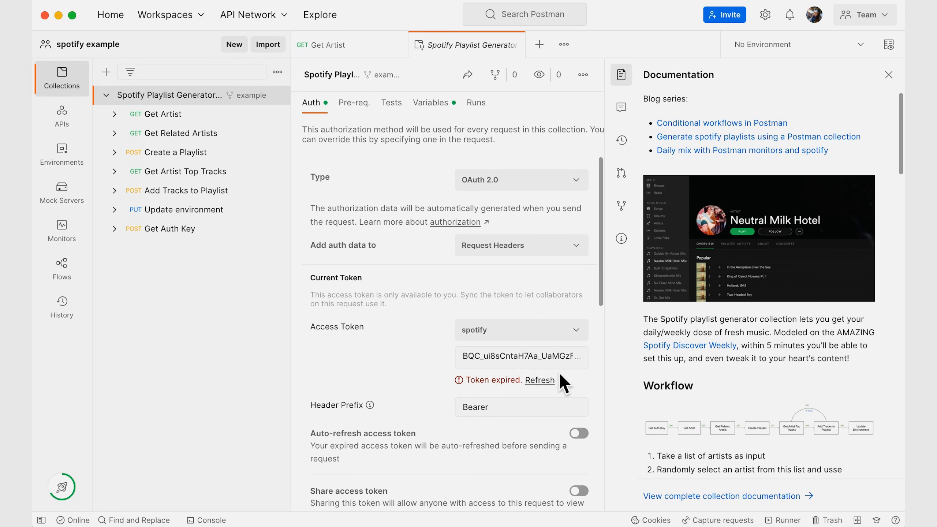
Enable the Auto-refresh access token toggle under the collection's Current Token.
scroll(down, 3)
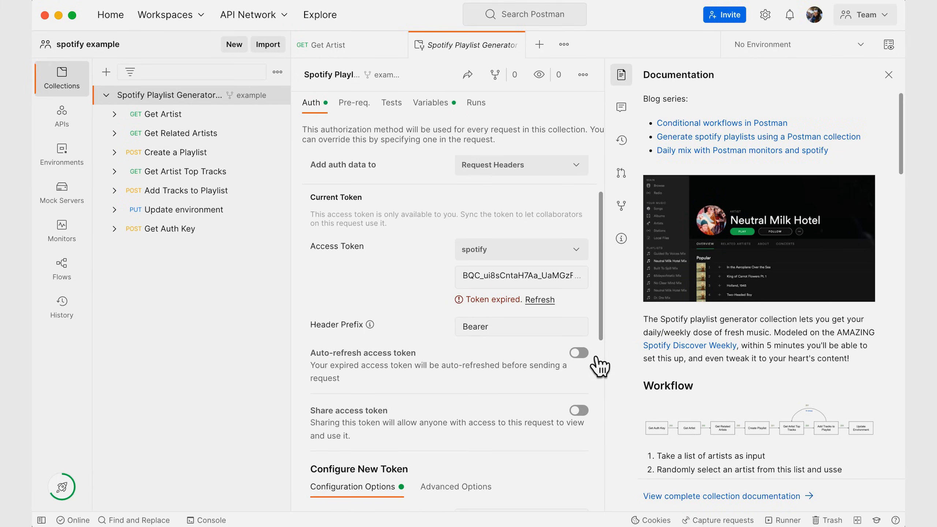
click(578, 352)
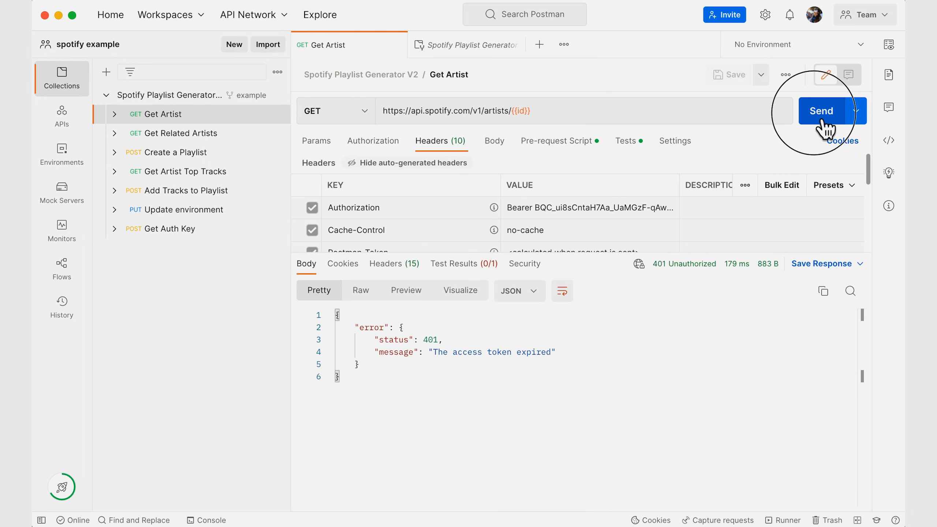
Resend Get Artist and receive 200 OK with artist data via a new Bearer token.
click(820, 111)
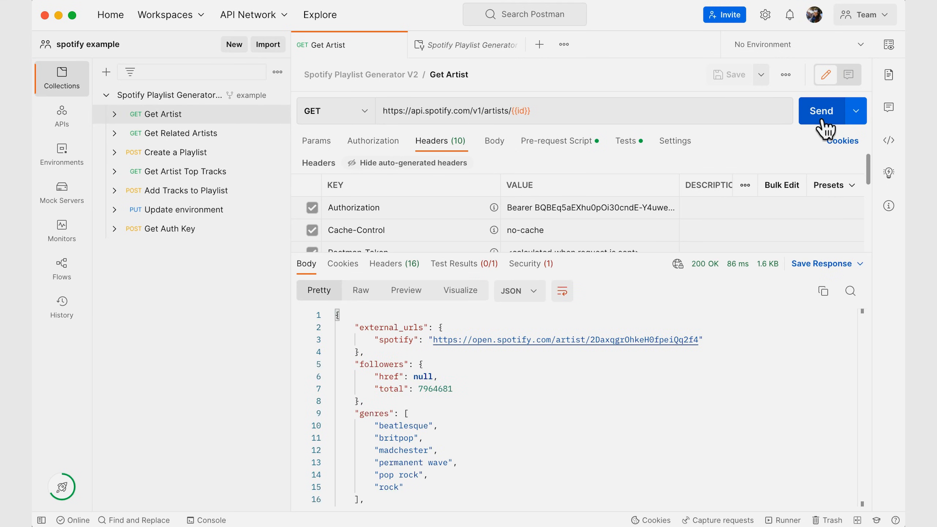
mouse_move(722, 356)
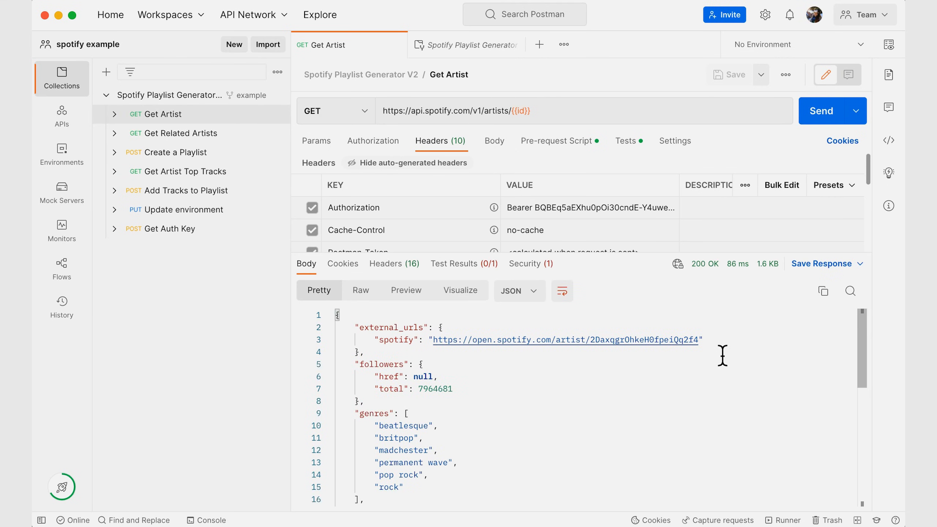
mouse_move(375, 428)
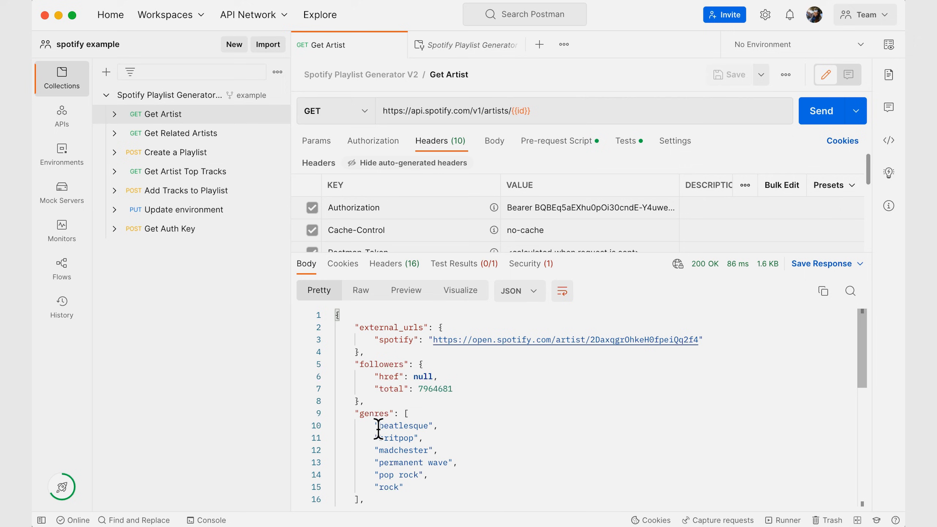
mouse_move(618, 316)
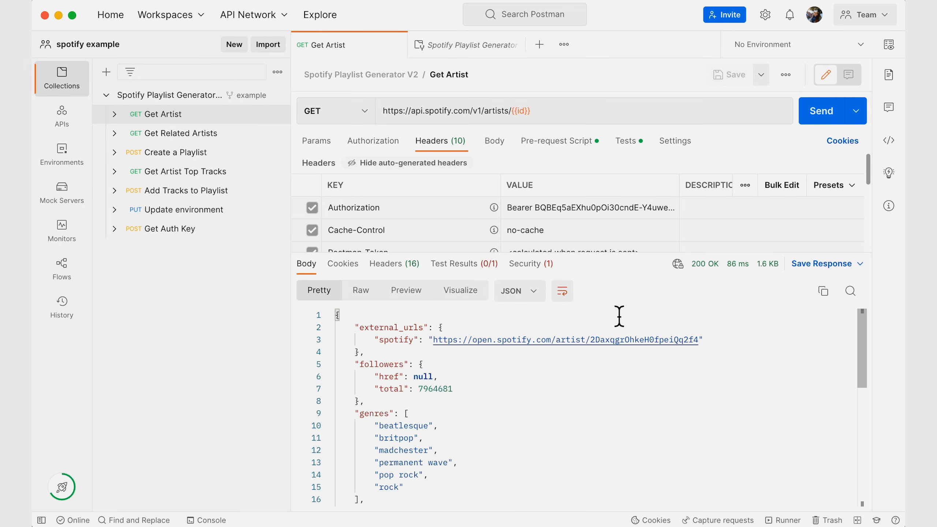
Review the collection's refreshed 'spotify' token expiring at 1:24 pm with auto-refresh on.
click(471, 44)
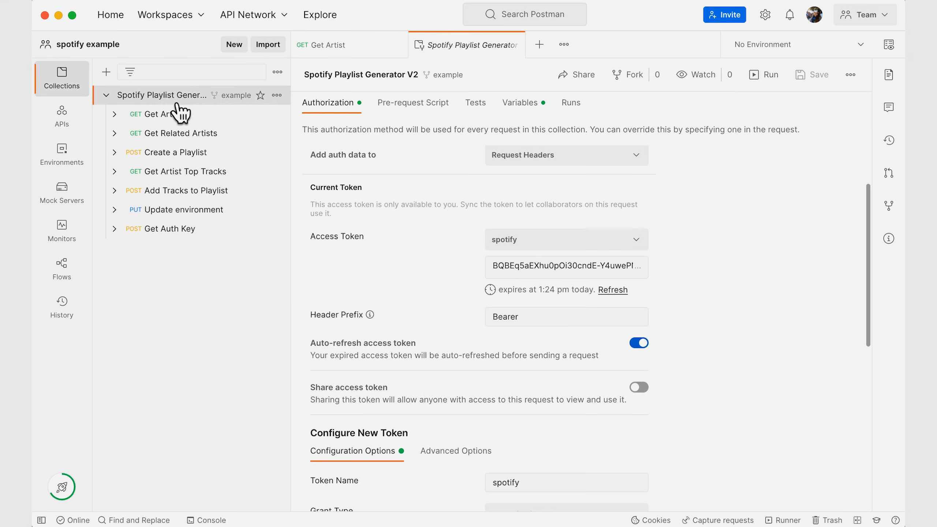
mouse_move(490, 279)
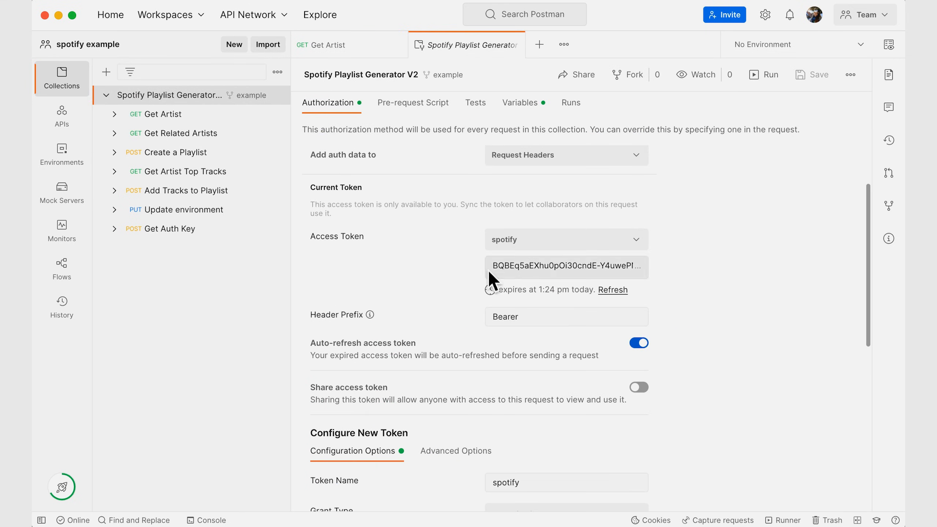
mouse_move(483, 277)
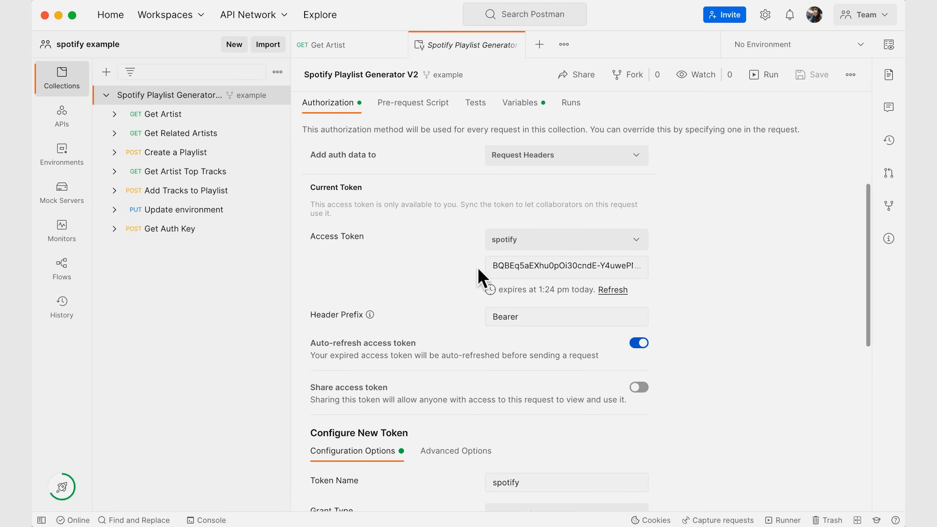
mouse_move(545, 311)
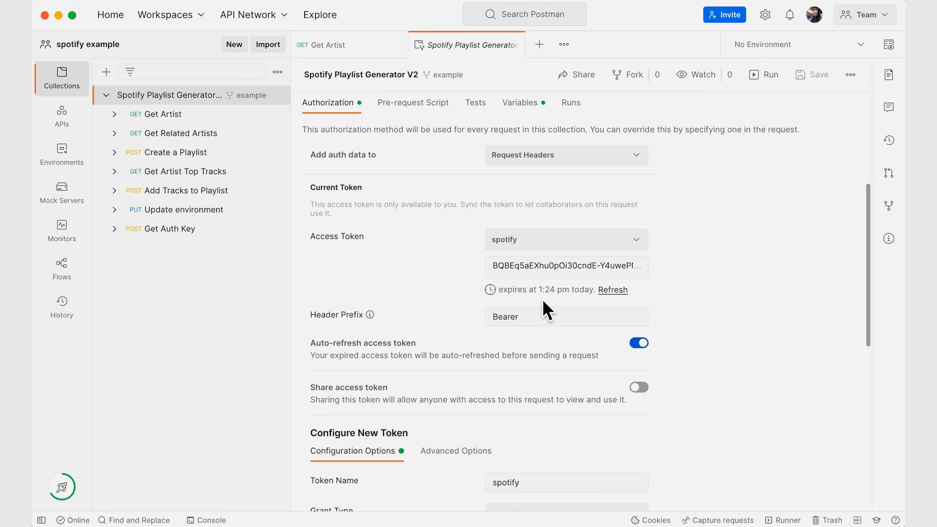
mouse_move(594, 307)
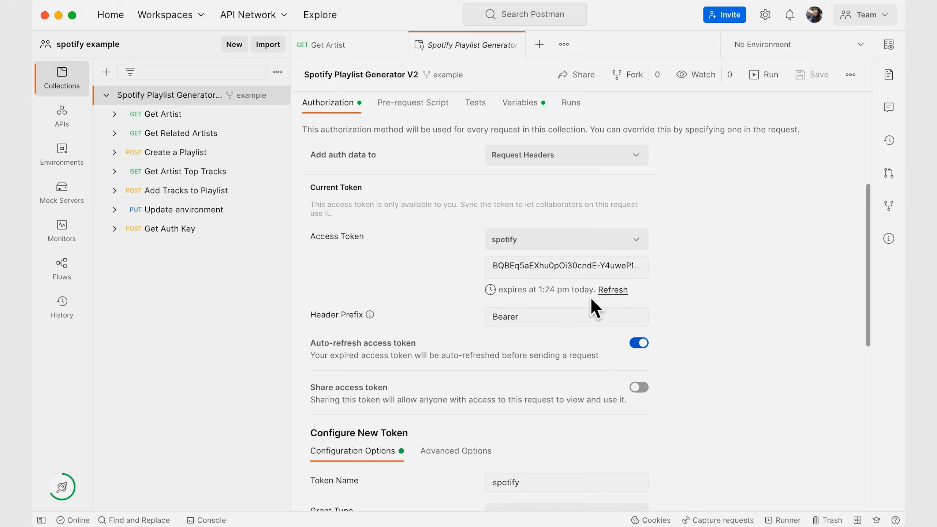
mouse_move(657, 314)
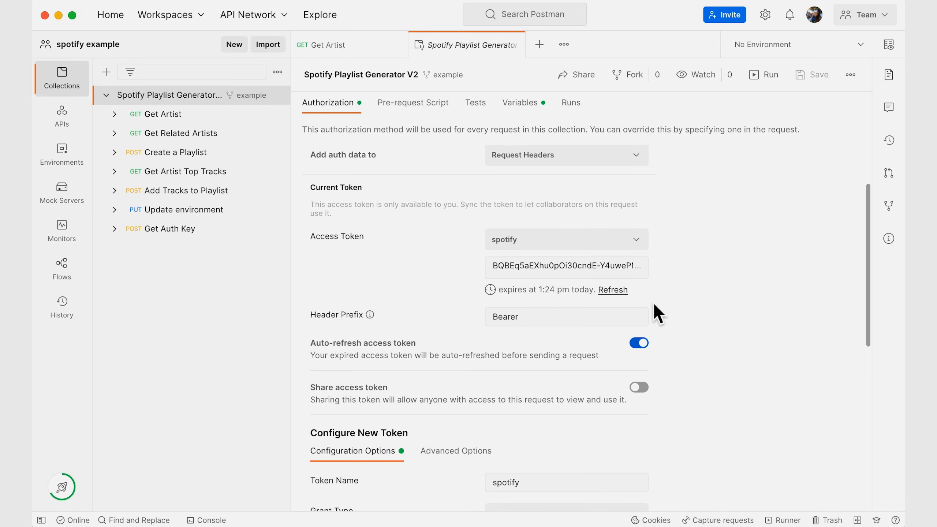
mouse_move(613, 290)
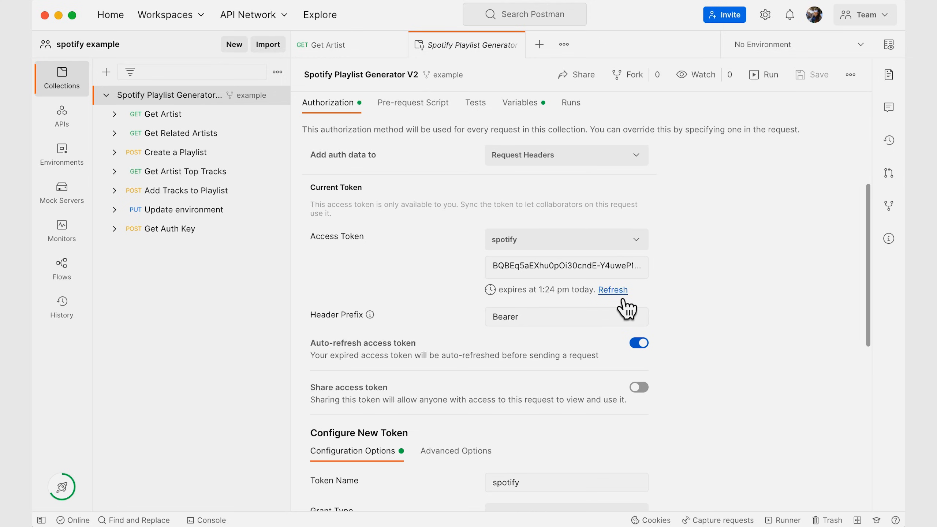
mouse_move(664, 356)
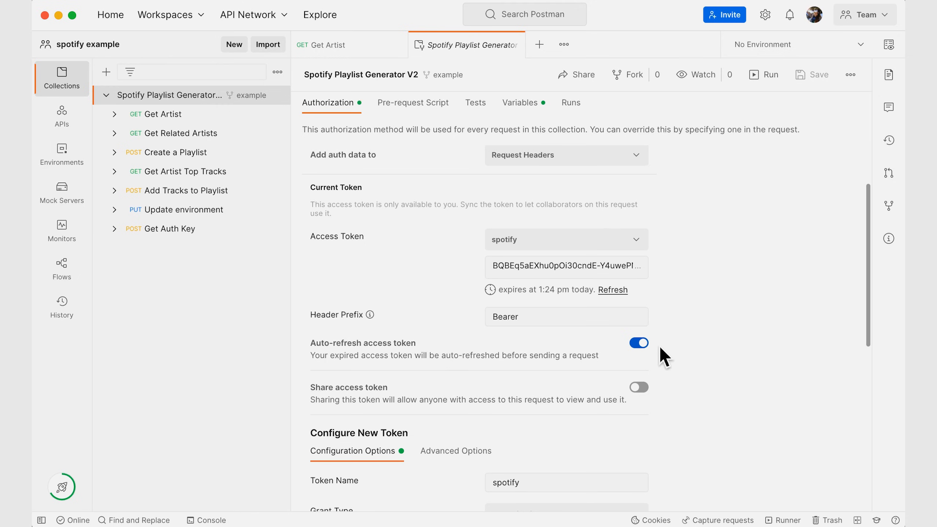
mouse_move(656, 404)
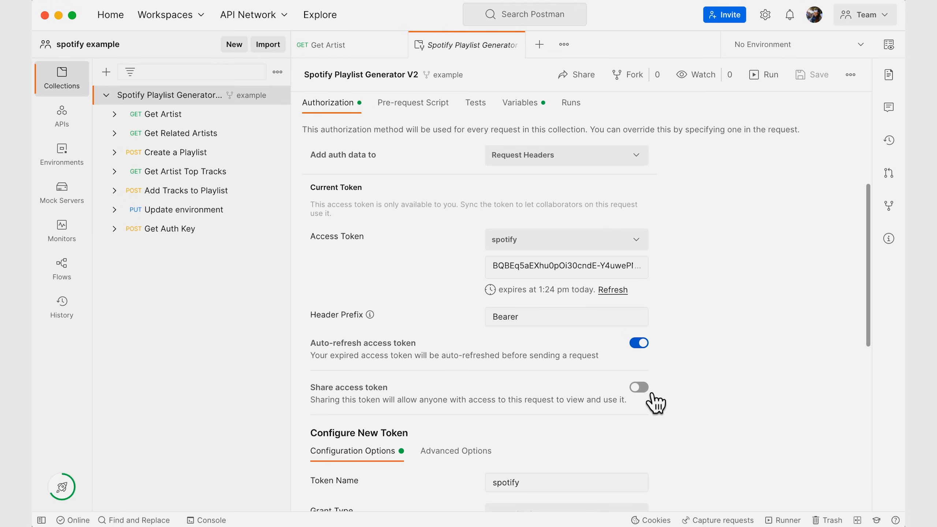